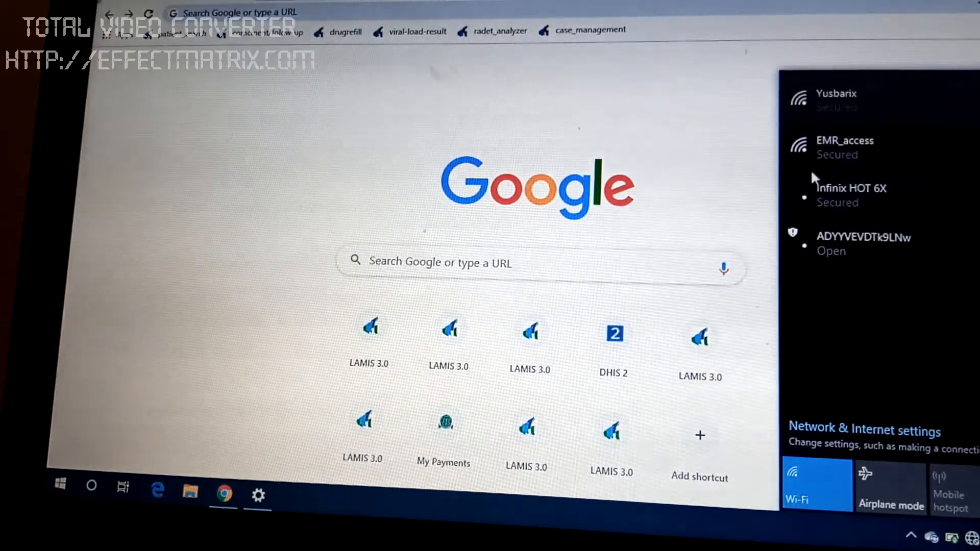
{"action": "mouse_move", "coordinate": [792, 172]}
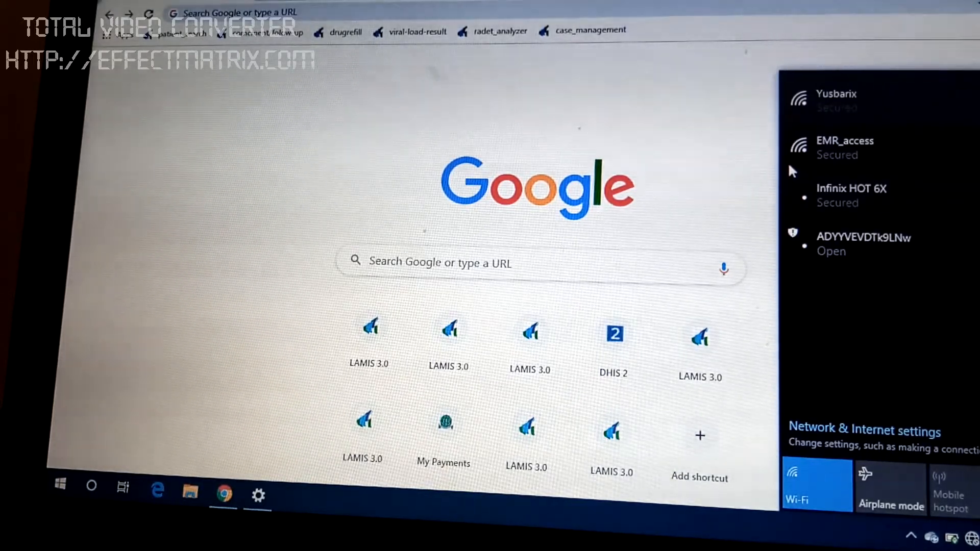
{"action": "mouse_move", "coordinate": [741, 156]}
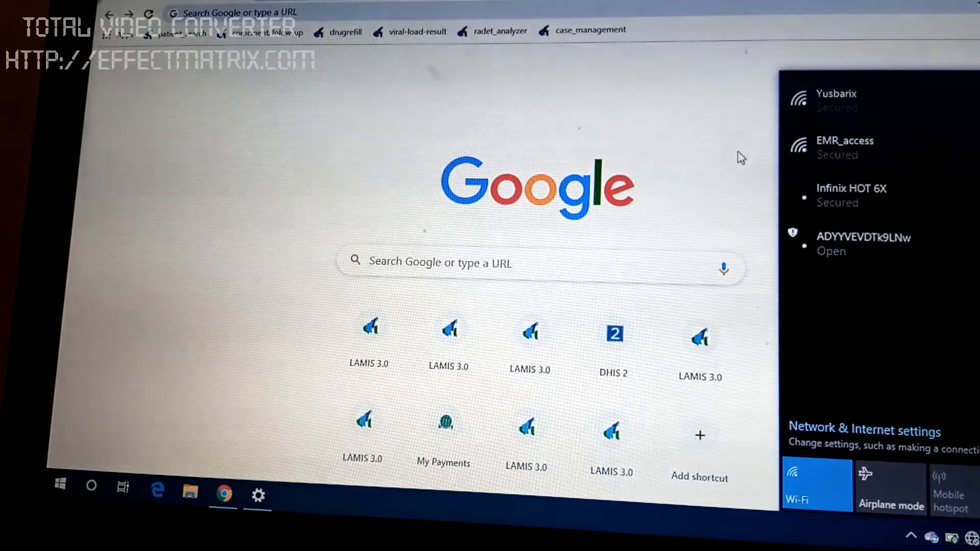
{"action": "mouse_move", "coordinate": [677, 131]}
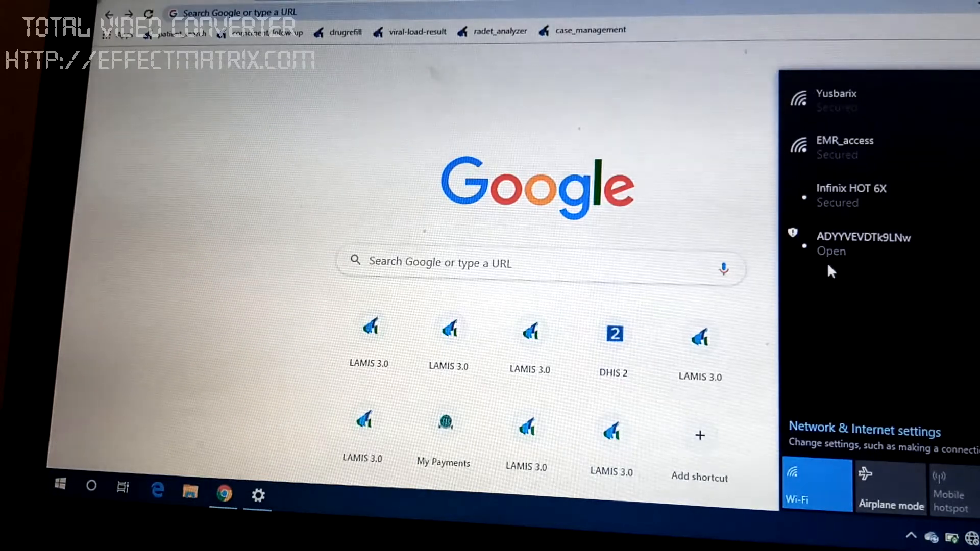
{"action": "mouse_move", "coordinate": [805, 163]}
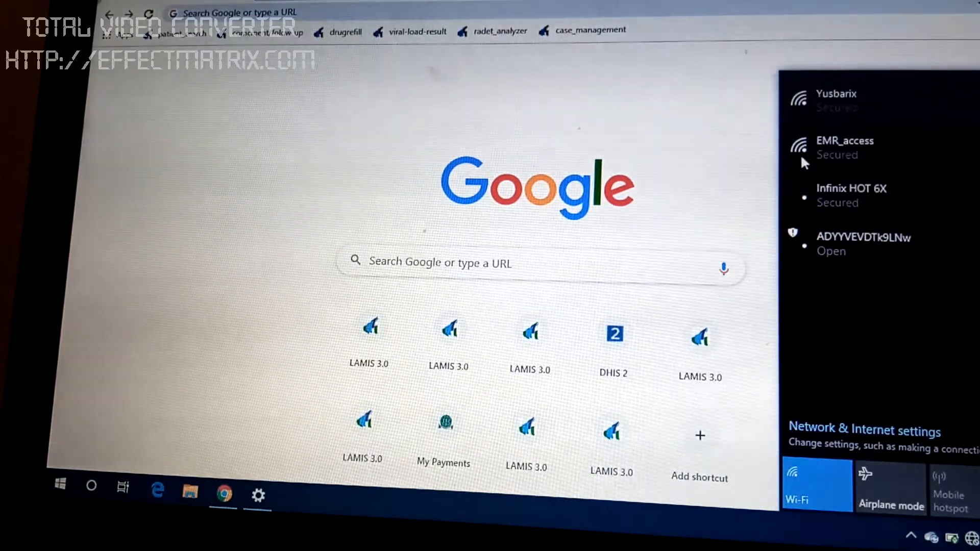
{"action": "mouse_move", "coordinate": [831, 244]}
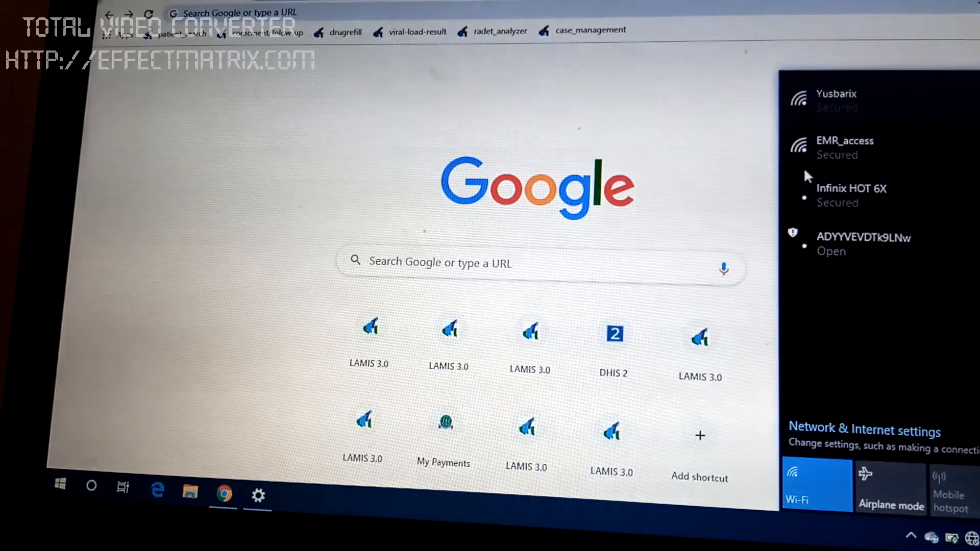
{"action": "mouse_move", "coordinate": [910, 386]}
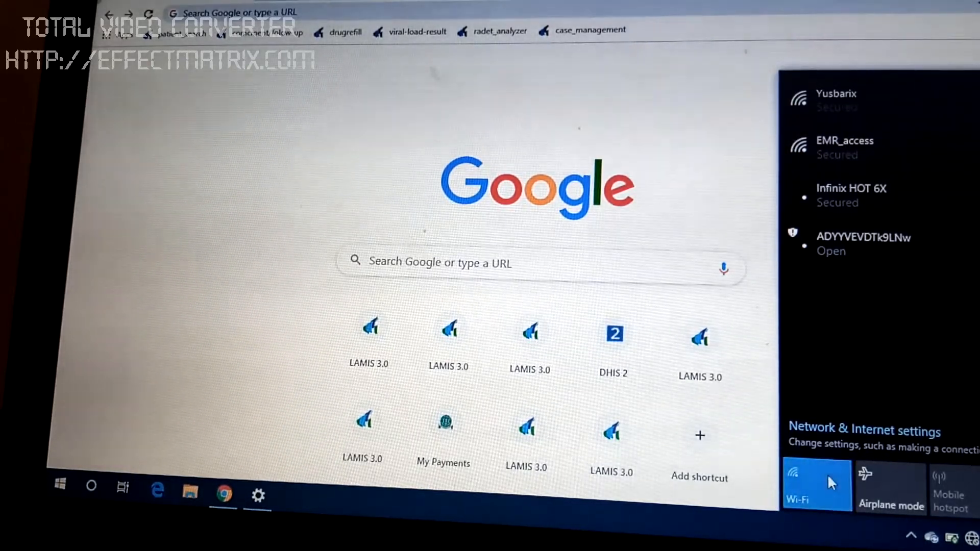
Toggle Wi-Fi off and back on, then select the EMR_access network.
{"action": "left_click", "coordinate": [816, 484]}
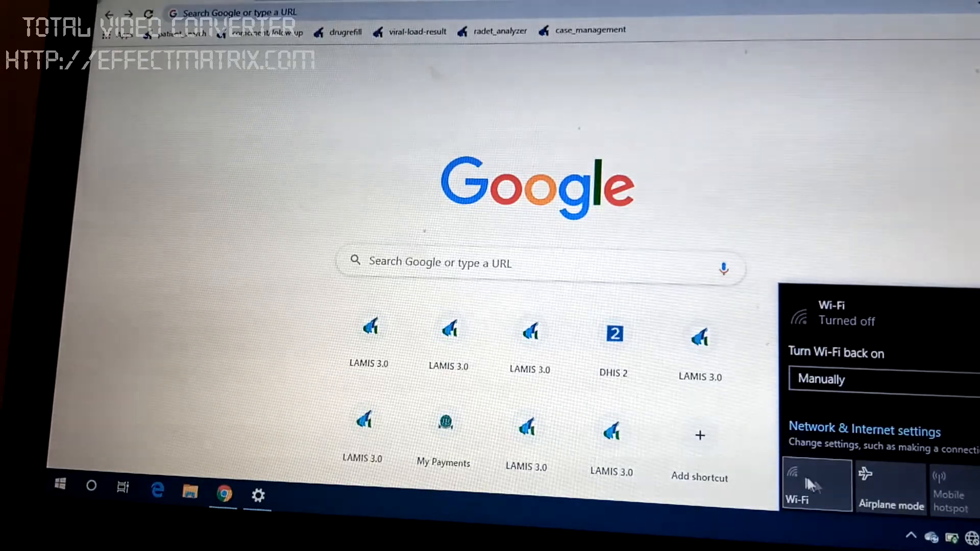
{"action": "left_click", "coordinate": [816, 484]}
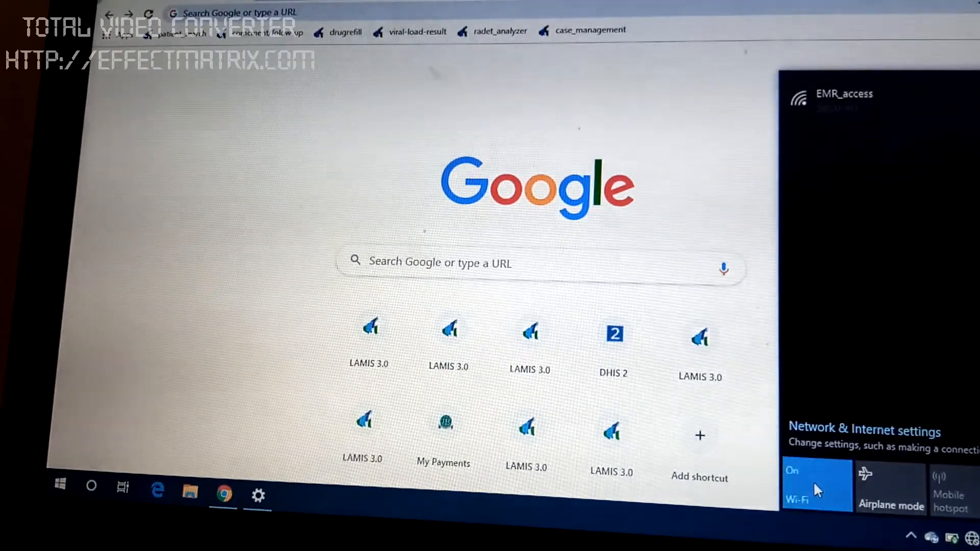
{"action": "left_click", "coordinate": [816, 486]}
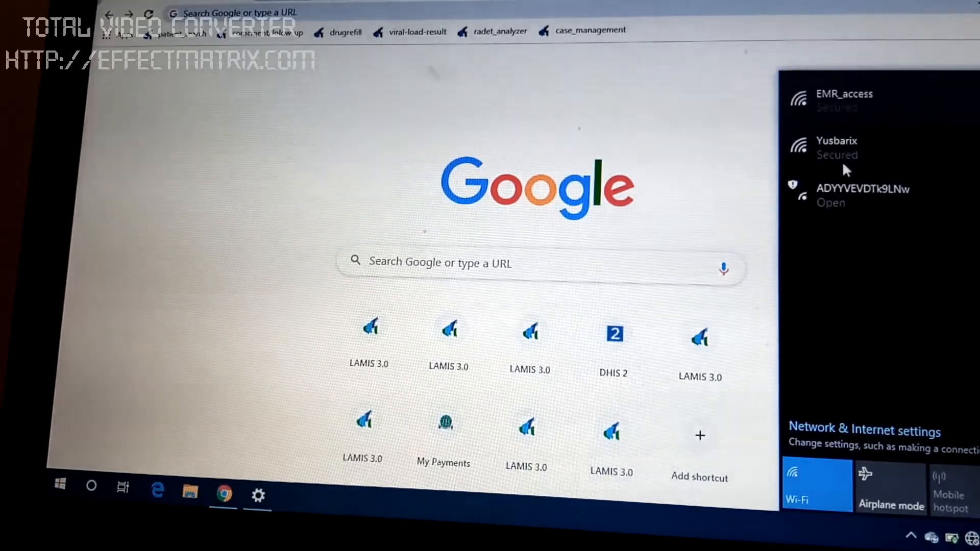
{"action": "left_click", "coordinate": [844, 100]}
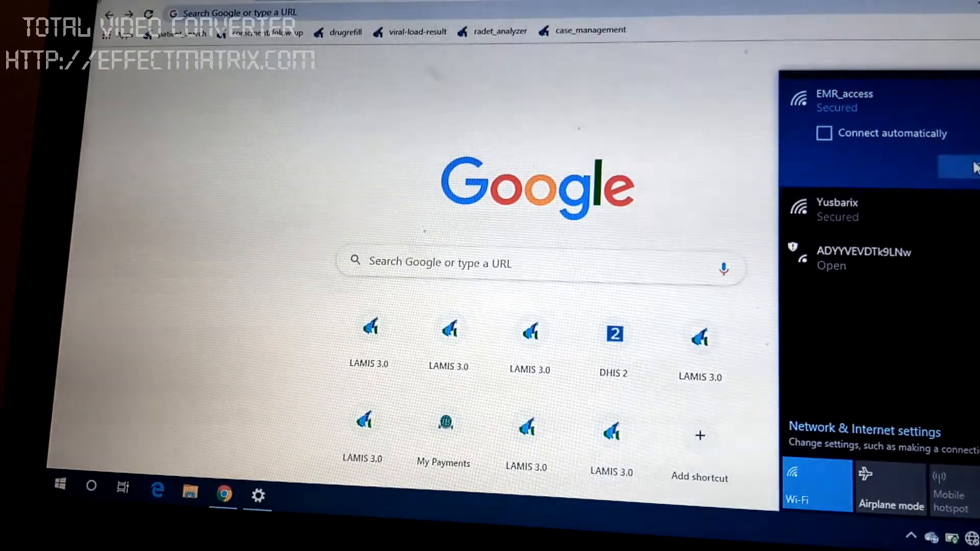
Connect to EMR_access and wait for the status No Internet, secured.
{"action": "left_click", "coordinate": [937, 167]}
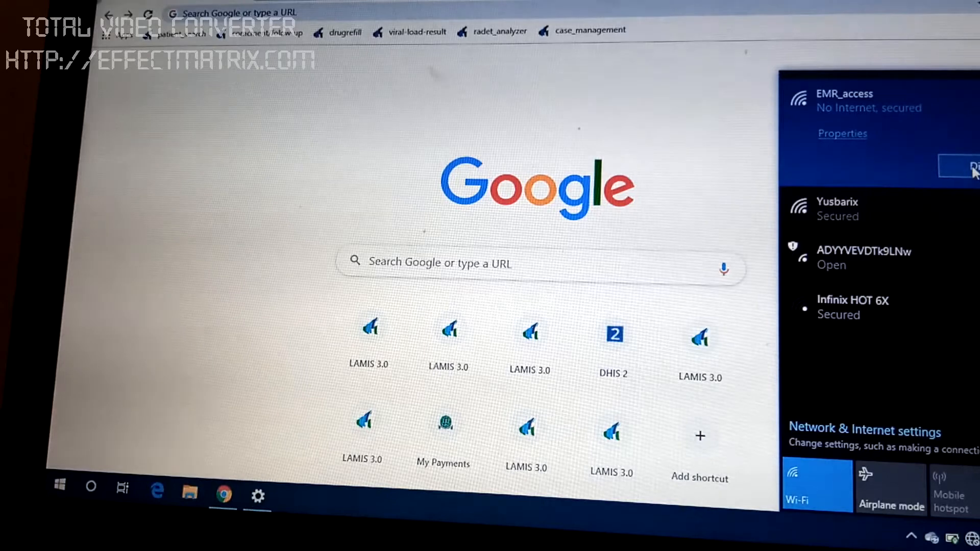
{"action": "mouse_move", "coordinate": [929, 160]}
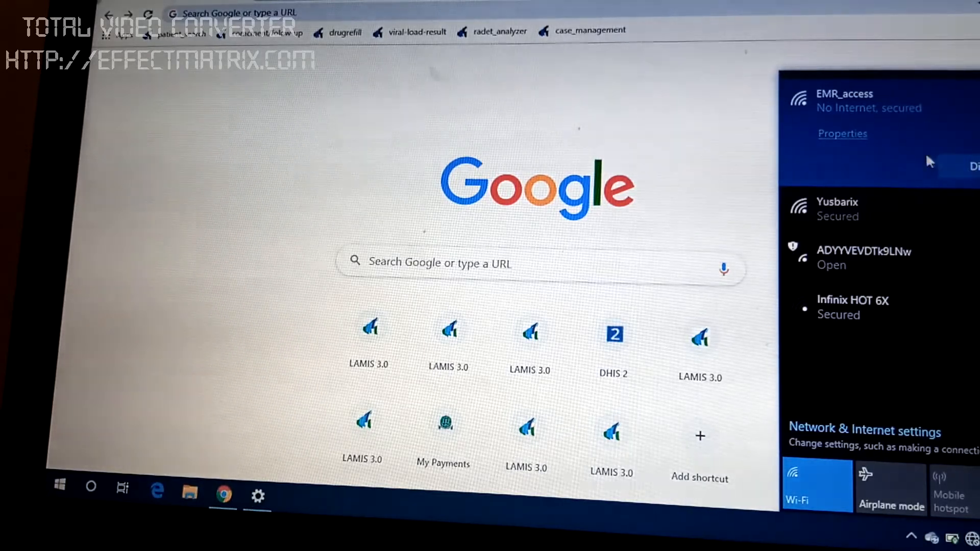
{"action": "mouse_move", "coordinate": [863, 148]}
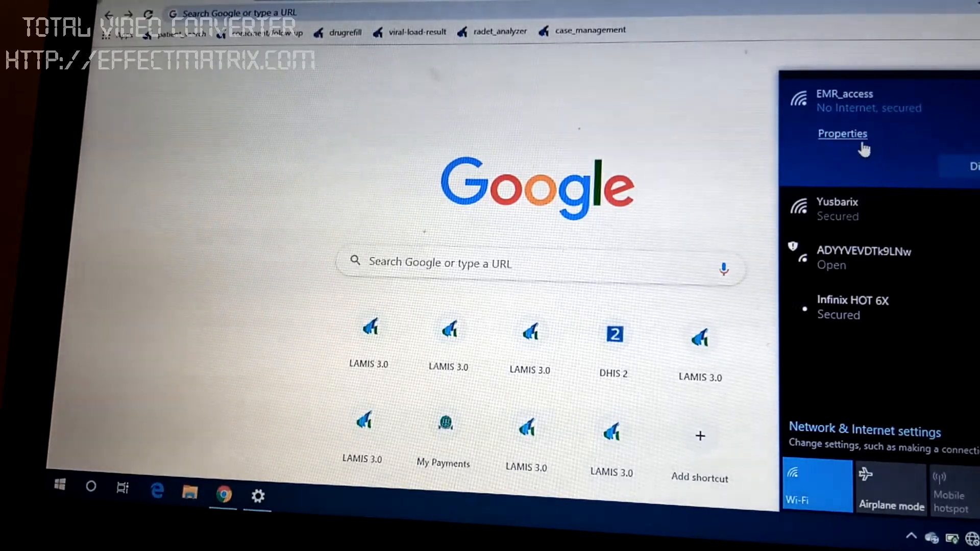
Open EMR_access properties and scroll to its IPv4 address, 192.168.0.102.
{"action": "left_click", "coordinate": [842, 134]}
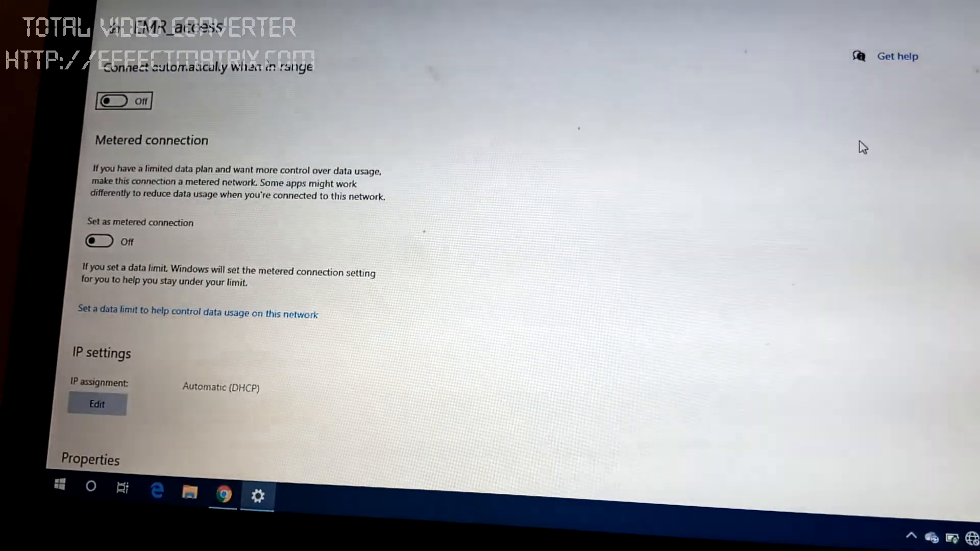
{"action": "mouse_move", "coordinate": [341, 343]}
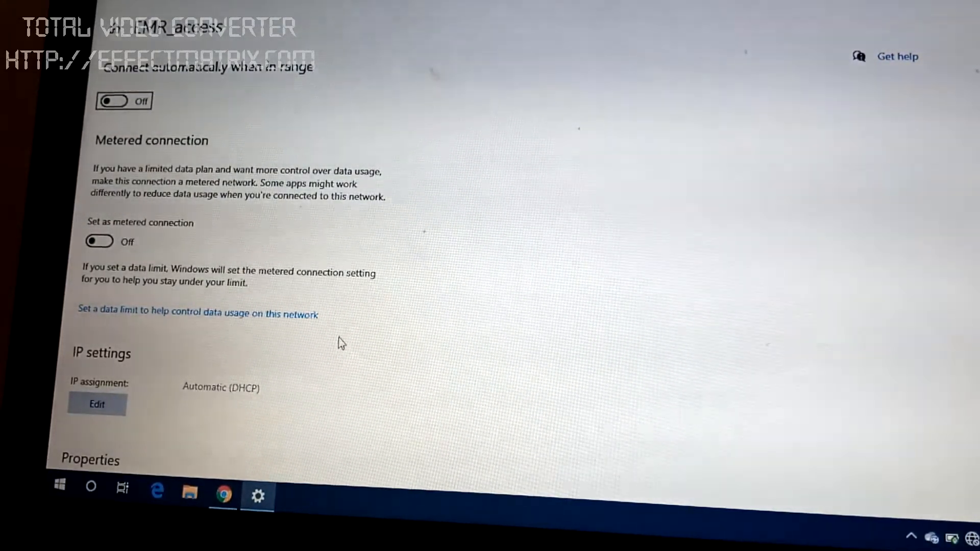
{"action": "scroll", "scroll_direction": "down", "scroll_amount": 3}
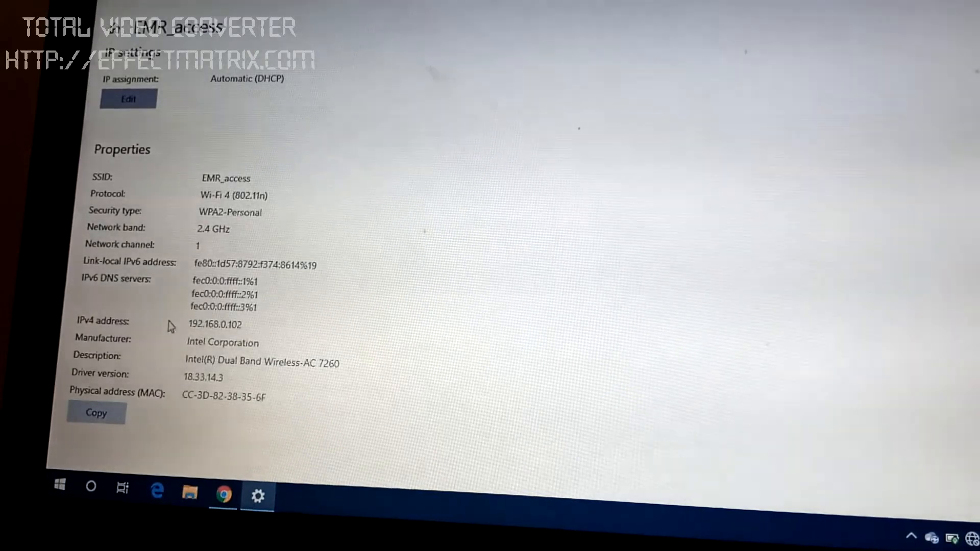
{"action": "mouse_move", "coordinate": [205, 331]}
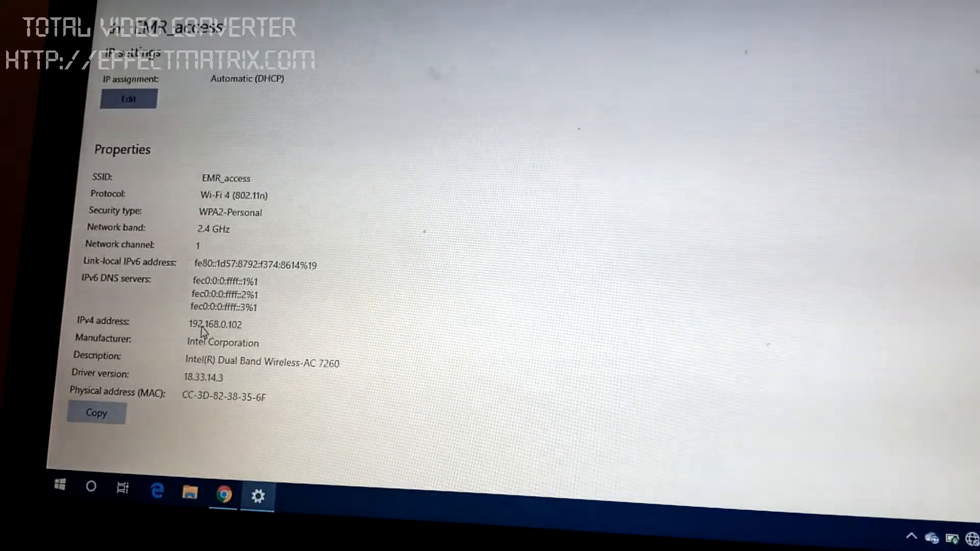
{"action": "mouse_move", "coordinate": [631, 333]}
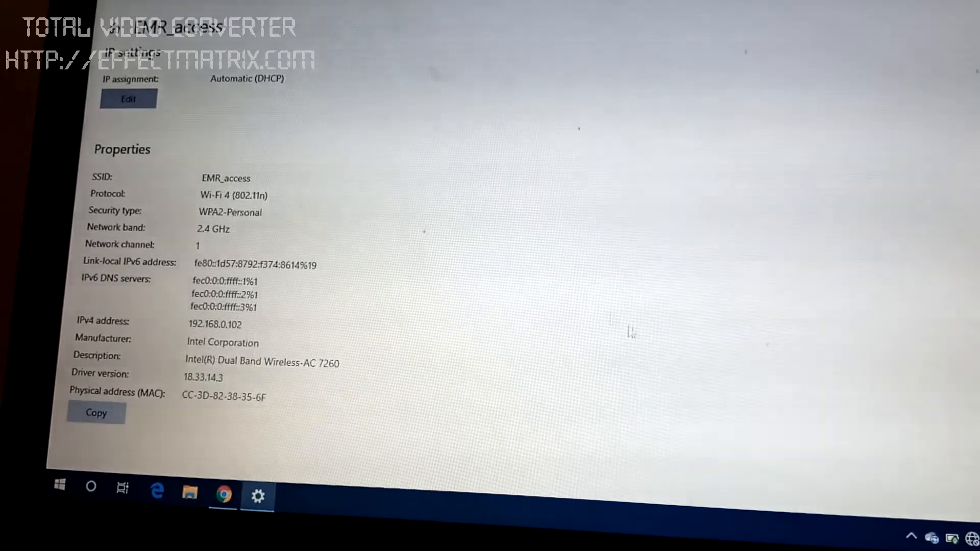
{"action": "mouse_move", "coordinate": [556, 324]}
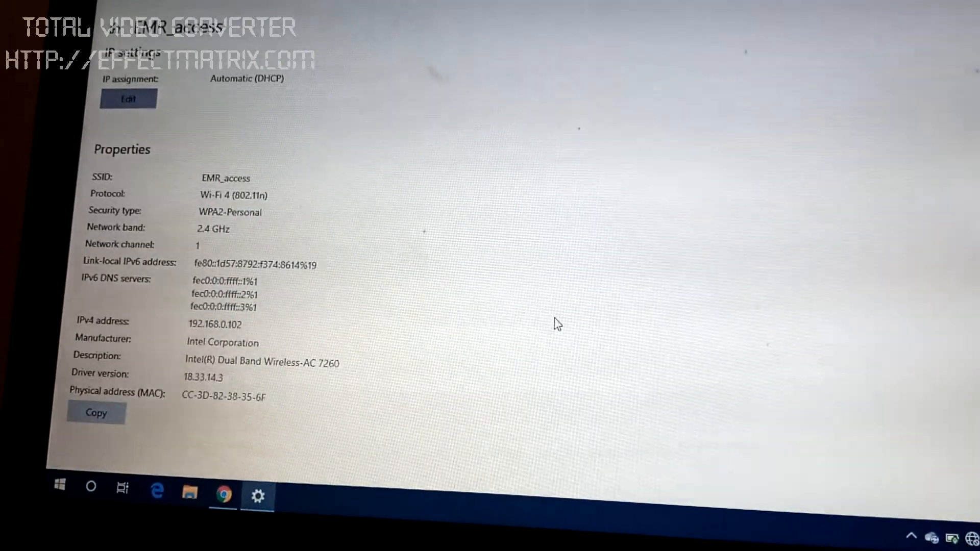
{"action": "mouse_move", "coordinate": [478, 345]}
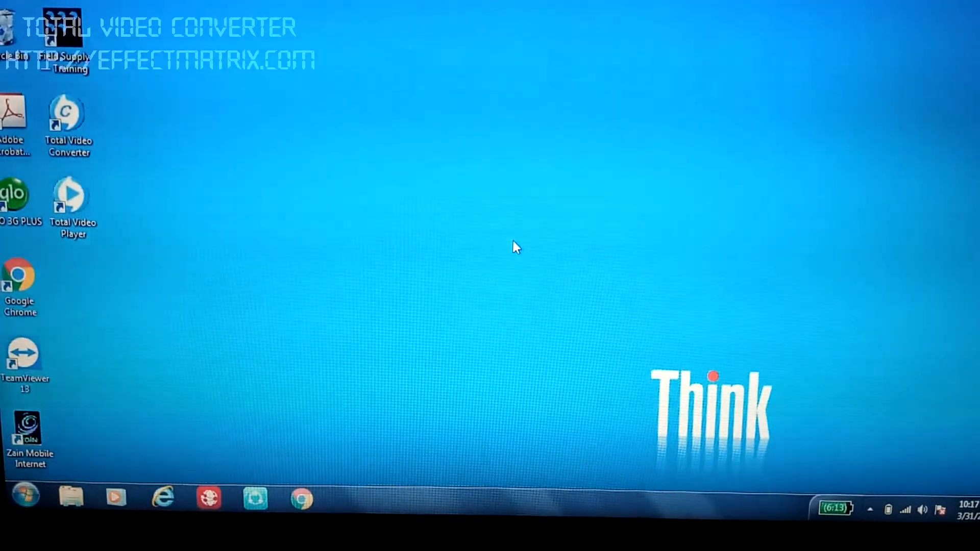
{"action": "mouse_move", "coordinate": [813, 450]}
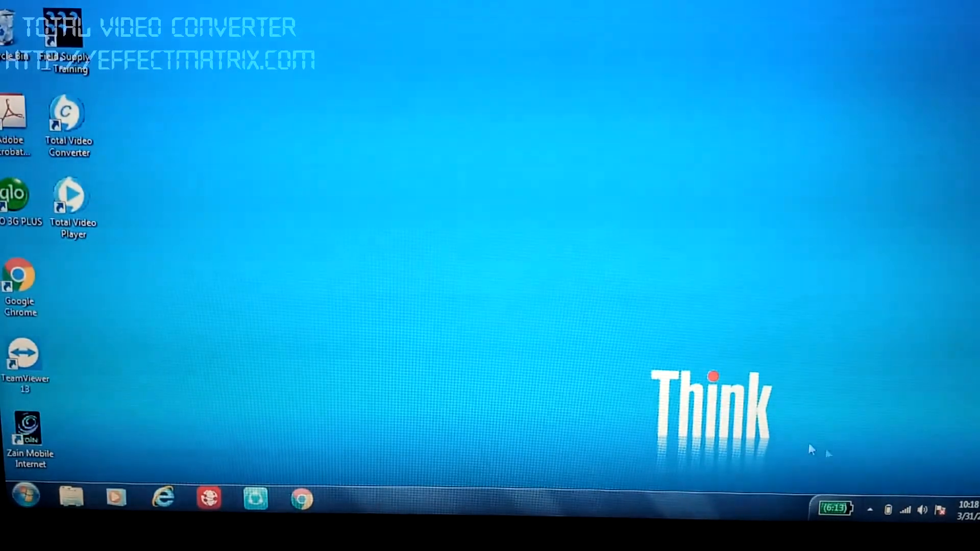
{"action": "mouse_move", "coordinate": [834, 509]}
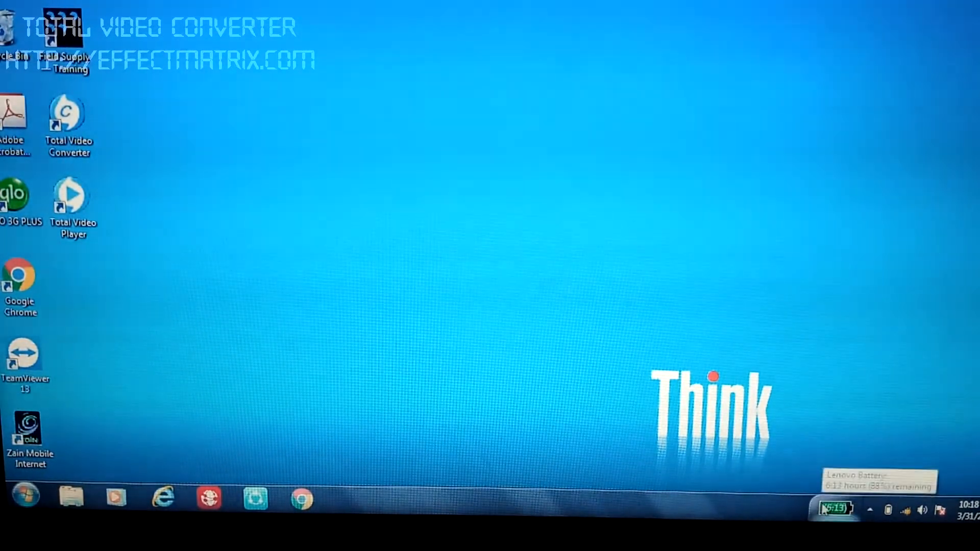
{"action": "mouse_move", "coordinate": [909, 511]}
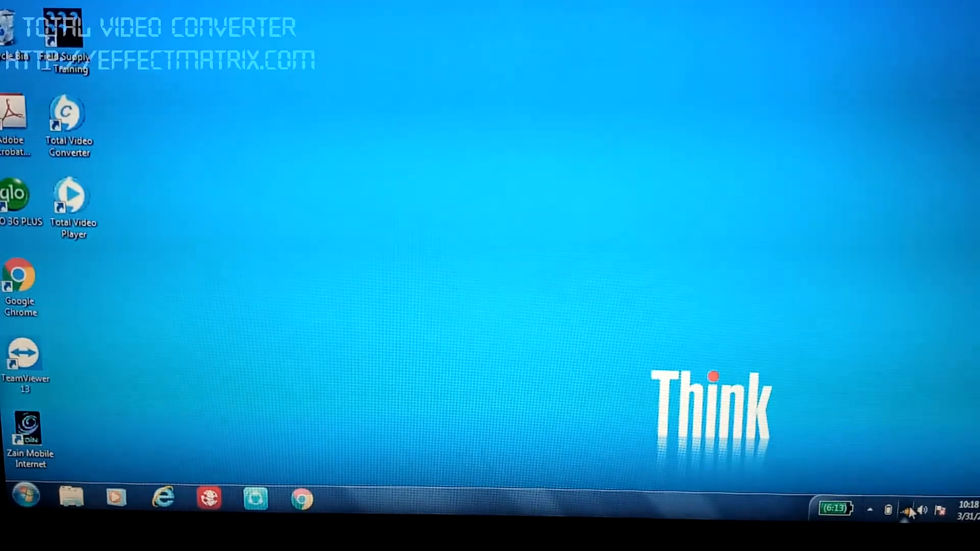
On the Windows 7 laptop, connect to EMR_access from the tray network list.
{"action": "left_click", "coordinate": [905, 509]}
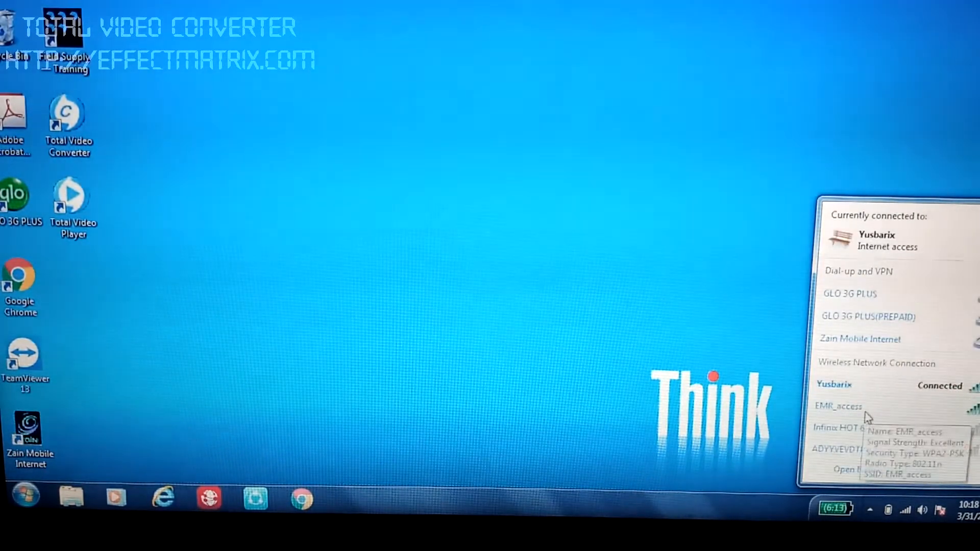
{"action": "left_click", "coordinate": [838, 406]}
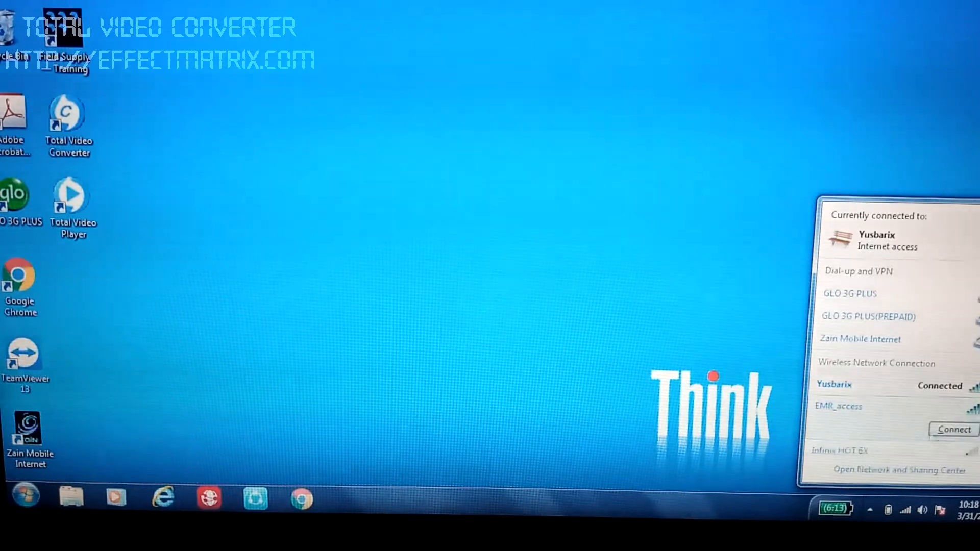
{"action": "left_click", "coordinate": [952, 429]}
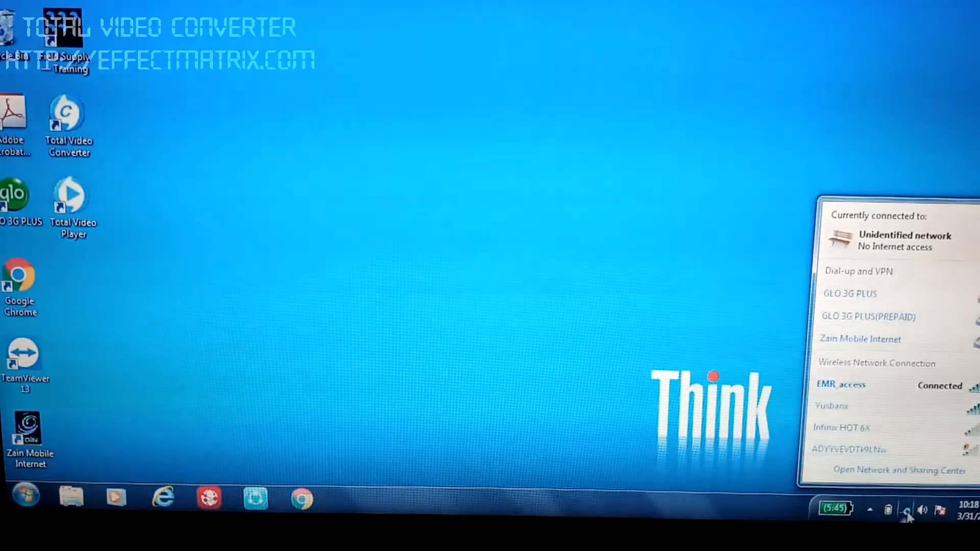
{"action": "mouse_move", "coordinate": [851, 401]}
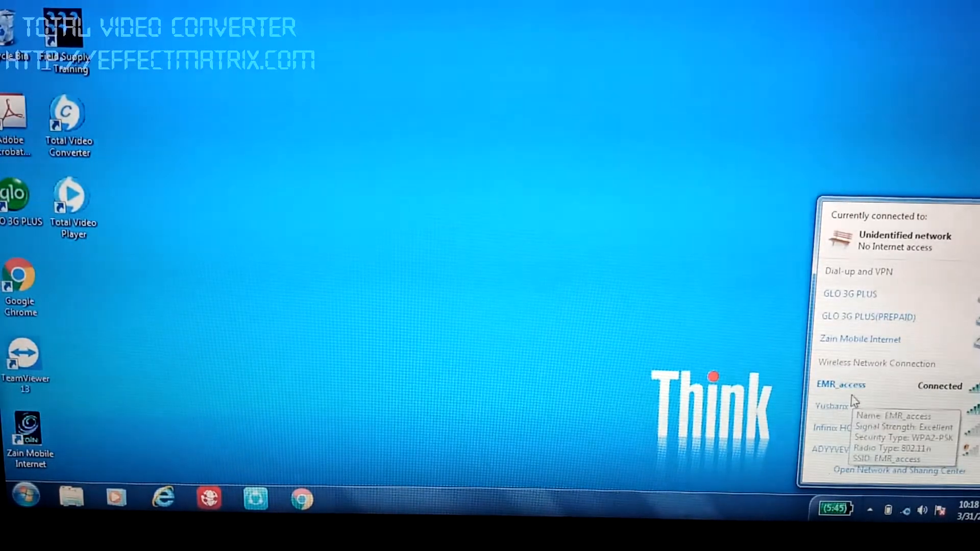
{"action": "left_click", "coordinate": [840, 384]}
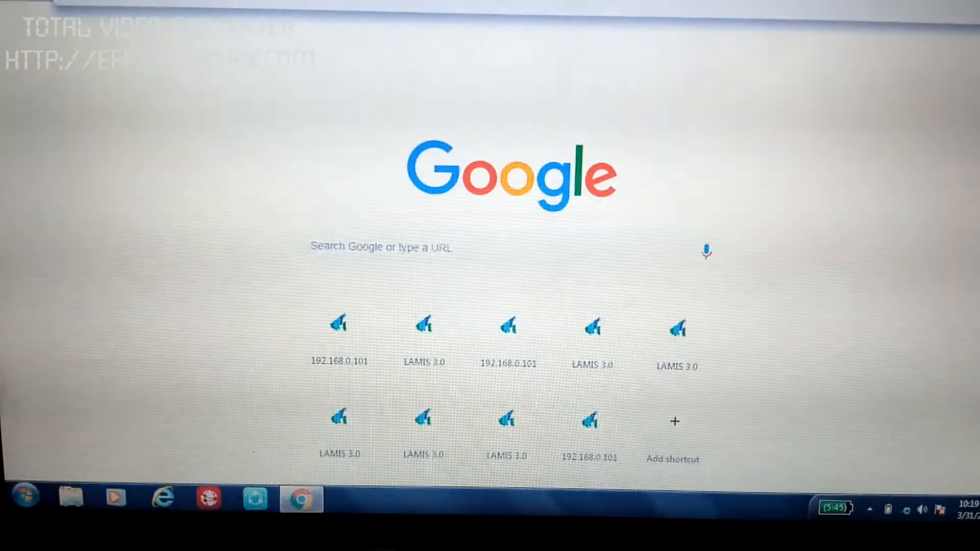
Enter 192.168.0.102:4041 in the Chrome address bar.
{"action": "left_click", "coordinate": [381, 247]}
{"action": "type", "text": "192.168"}
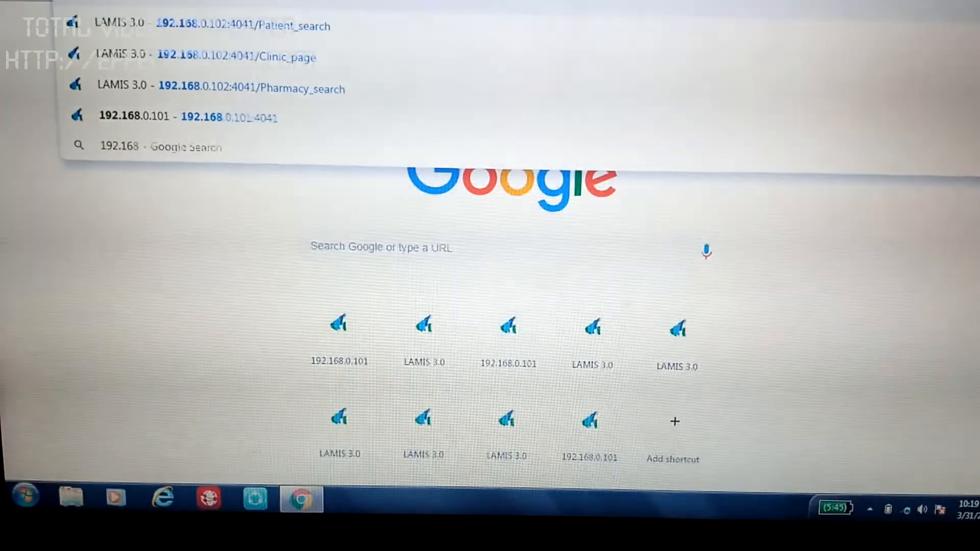
{"action": "type", "text": ".0.102:404"}
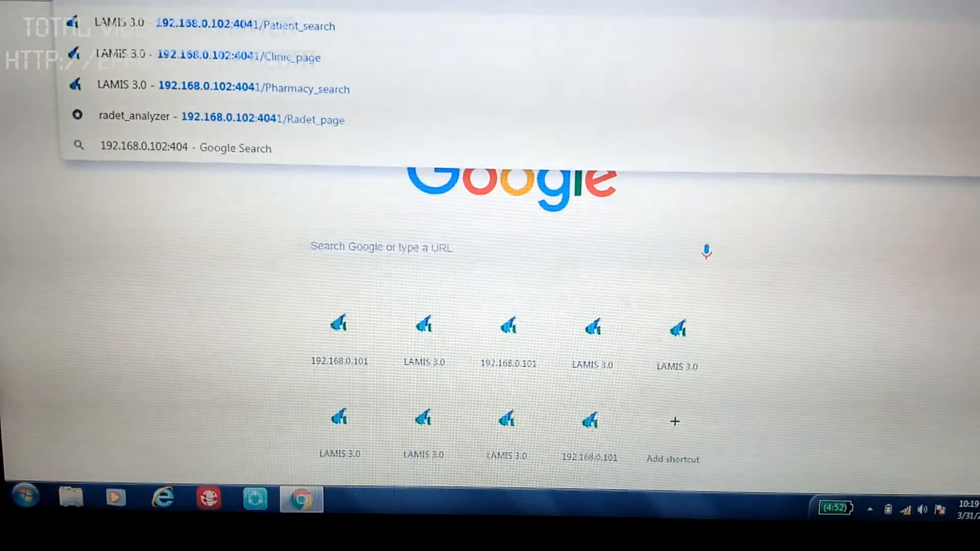
{"action": "type", "text": "1"}
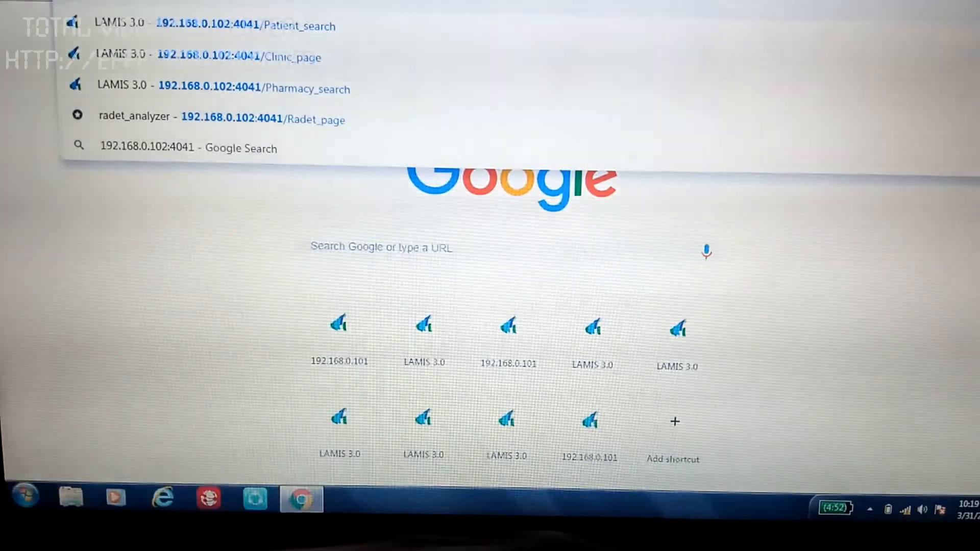